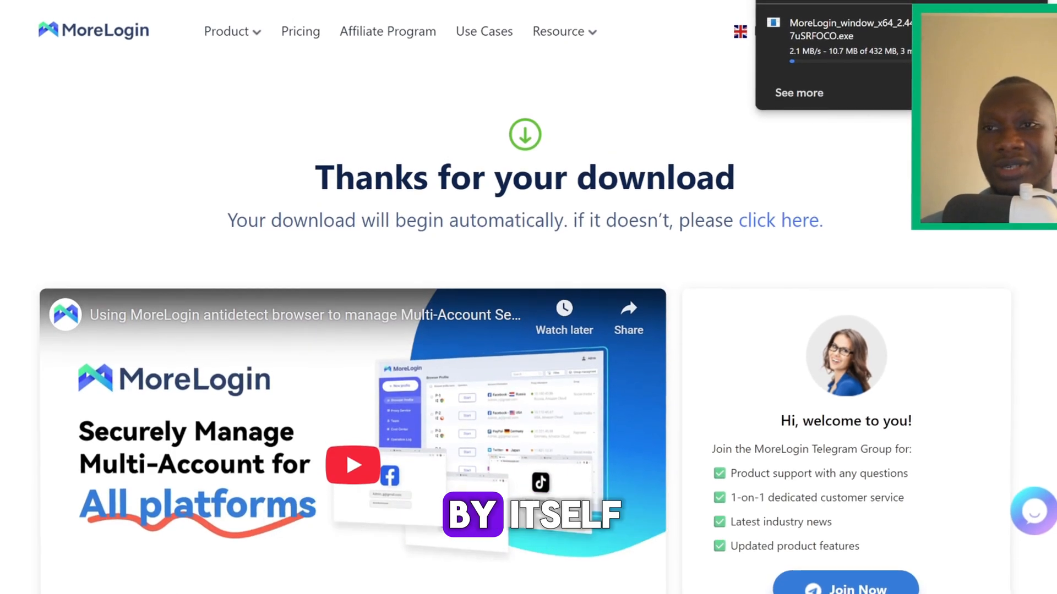
Scroll the thank-you page while the MoreLogin Windows installer finishes downloading.
scroll(down, 3)
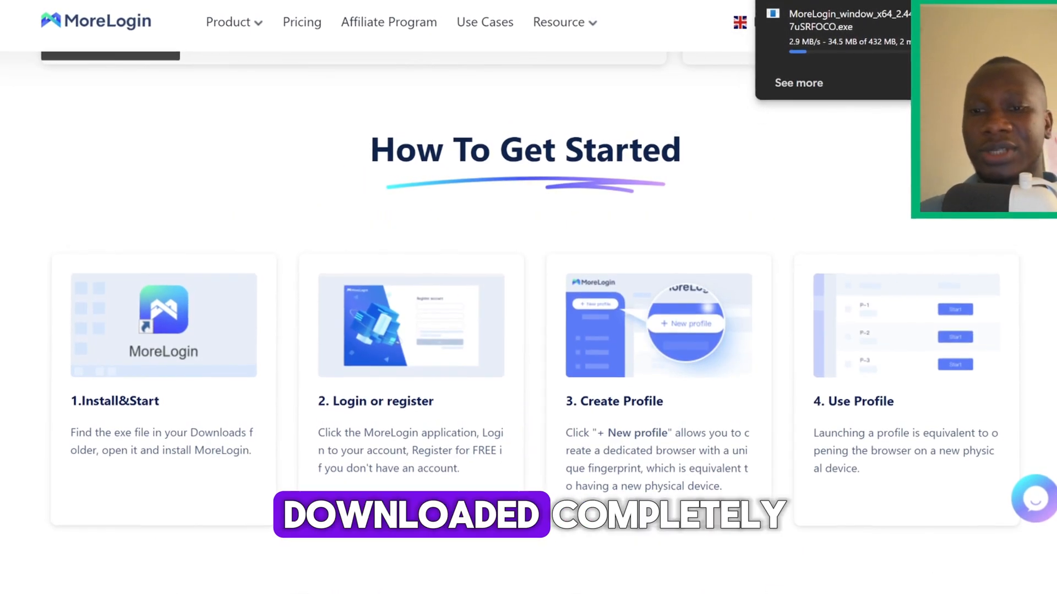
scroll(down, 3)
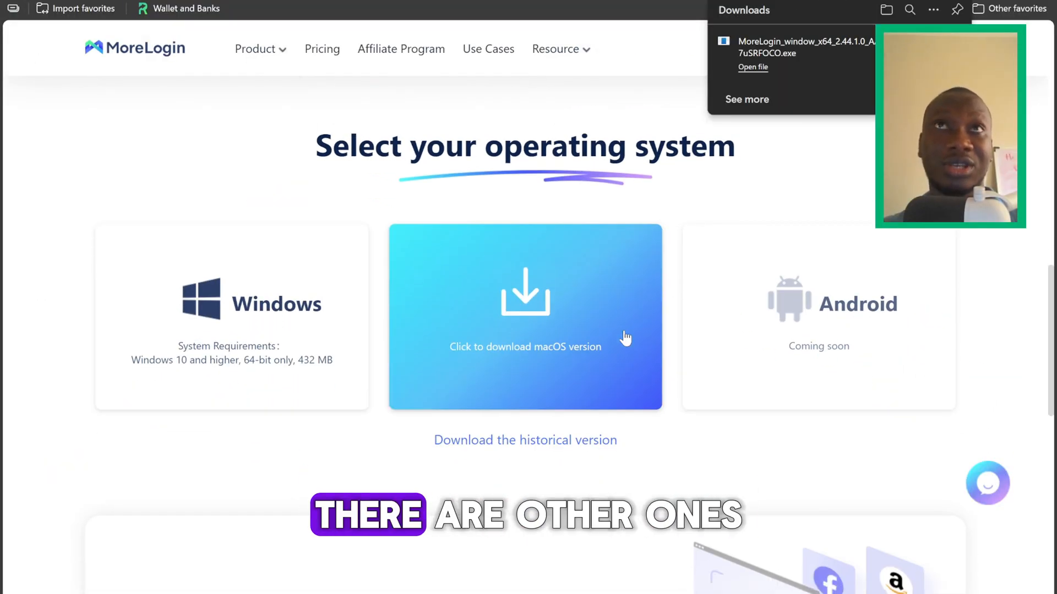
scroll(down, 3)
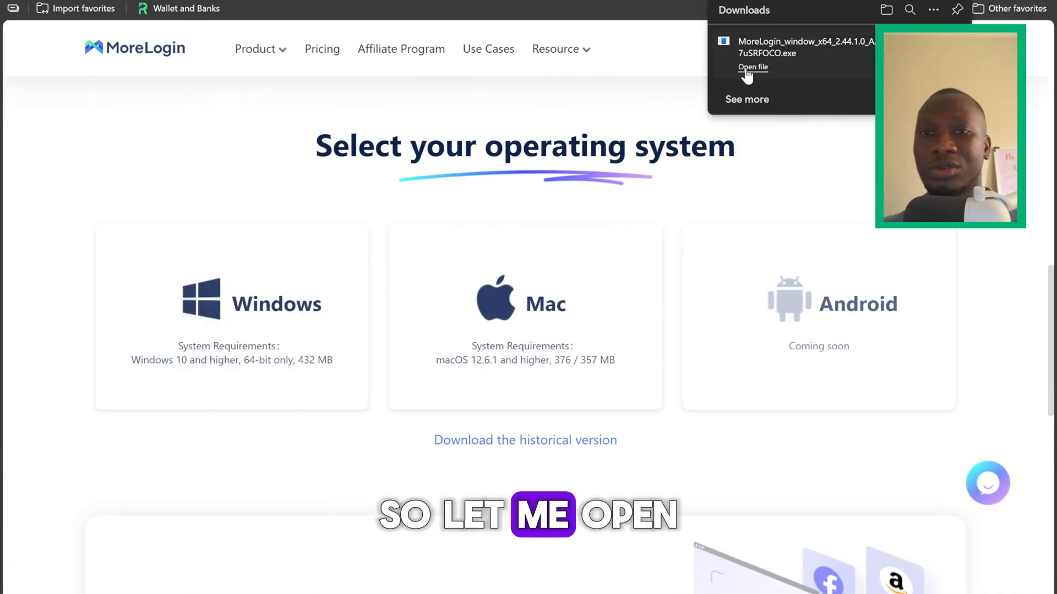
Launch the installer, log in, and confirm Anti-detect Browser as the chosen feature.
click(753, 68)
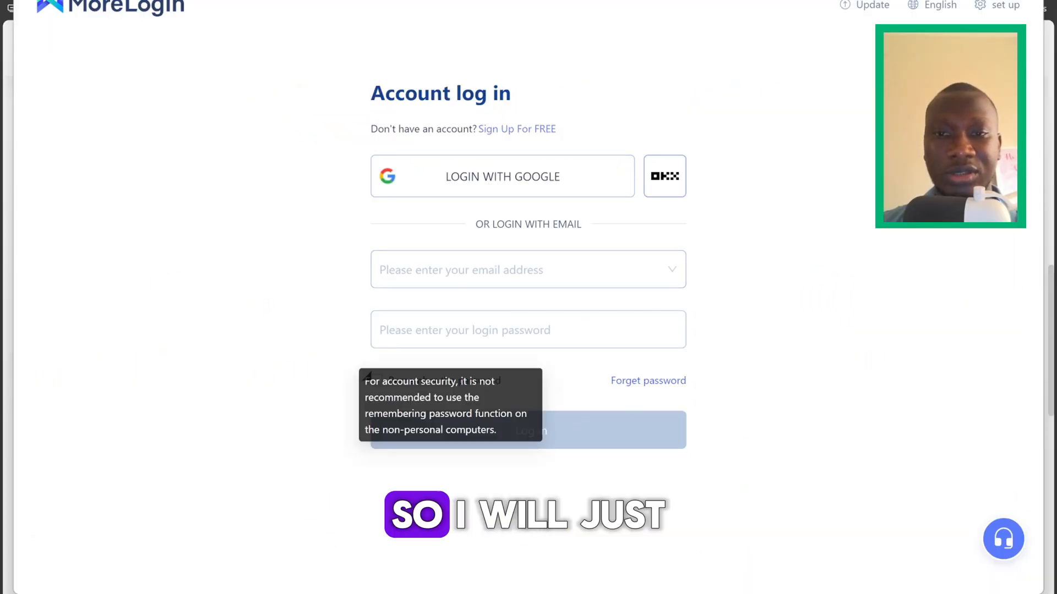
click(527, 430)
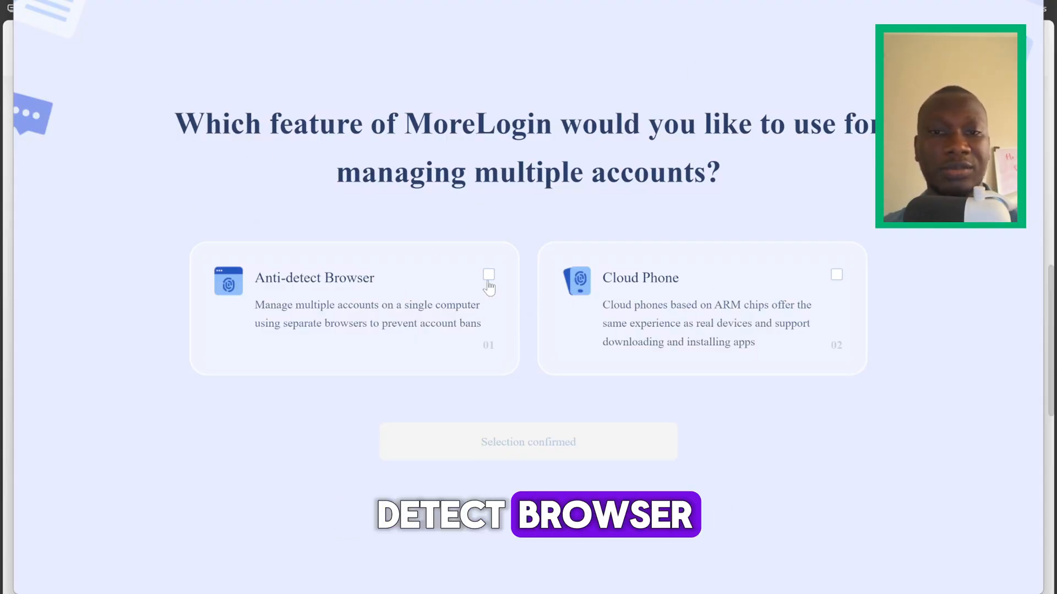
click(488, 275)
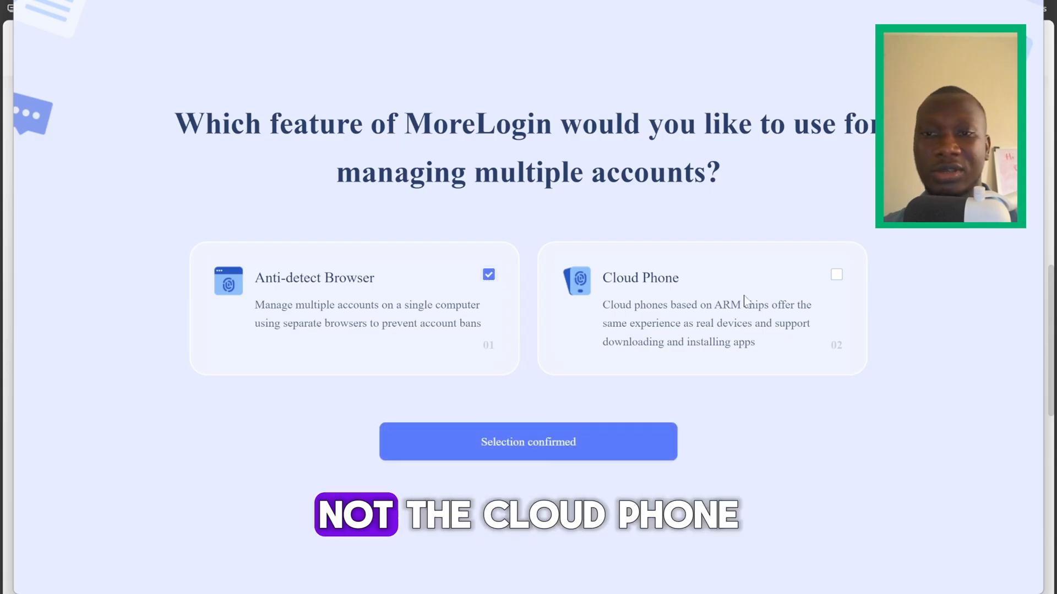
click(527, 441)
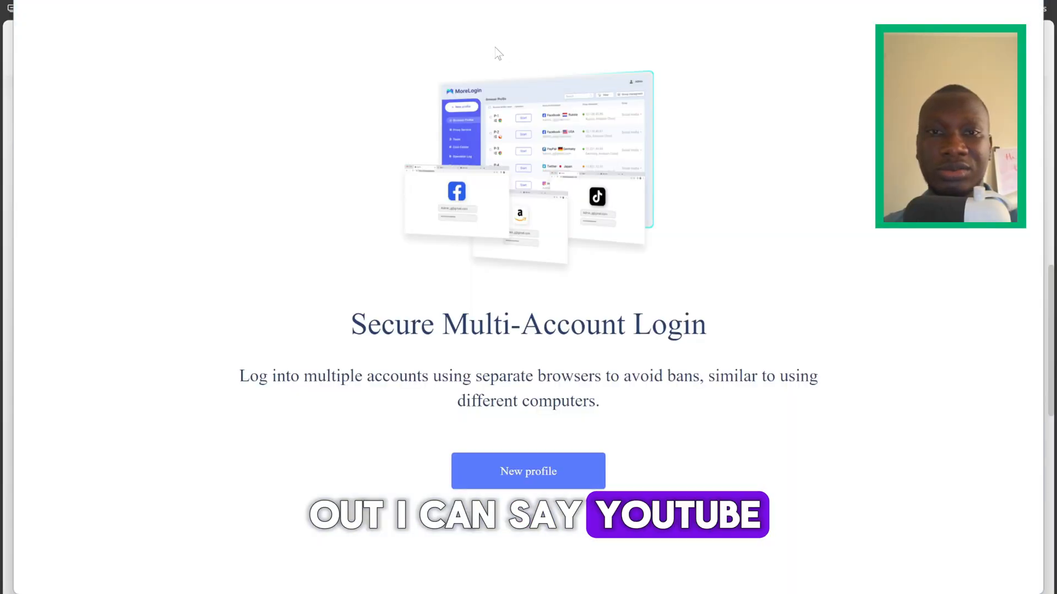
Start a new profile, go to Proxies and begin adding a single proxy.
click(527, 471)
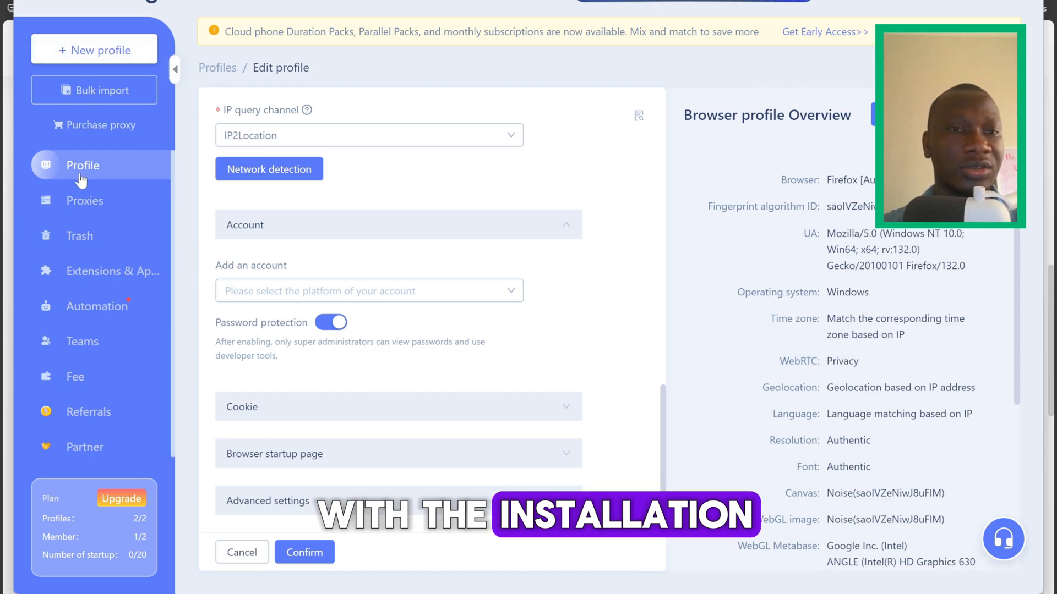
click(84, 200)
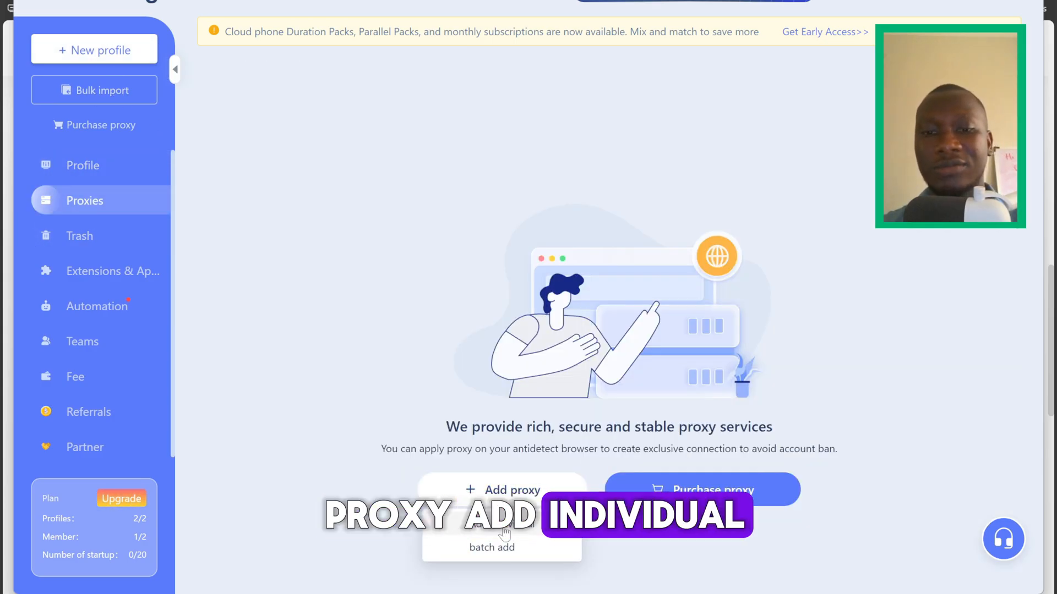
click(502, 489)
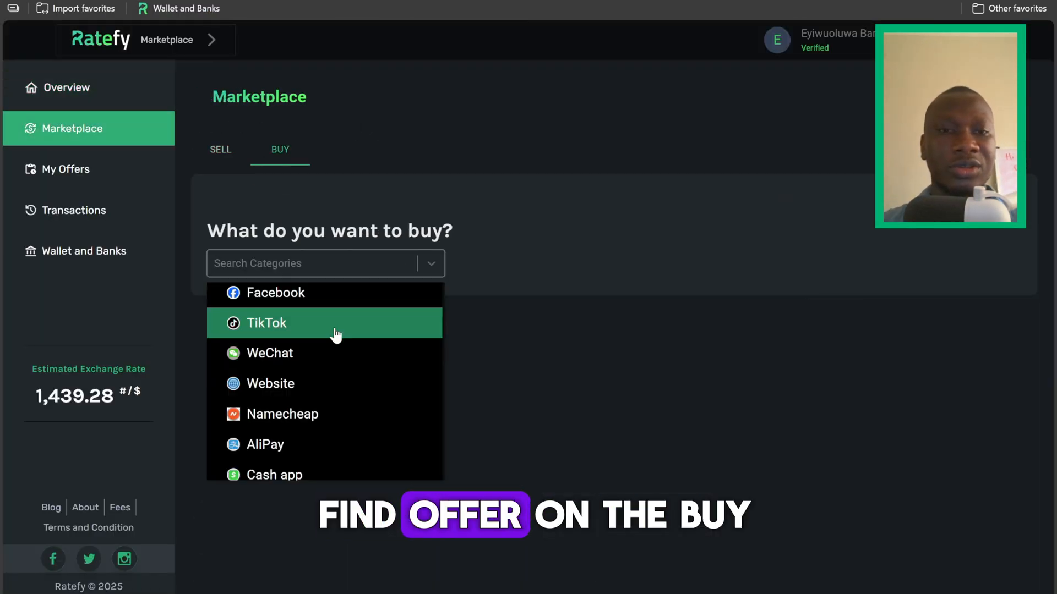
Choose Pia Proxy > Socks5 proxy - CDKey, open an offer and enter the purchase quantity.
scroll(down, 3)
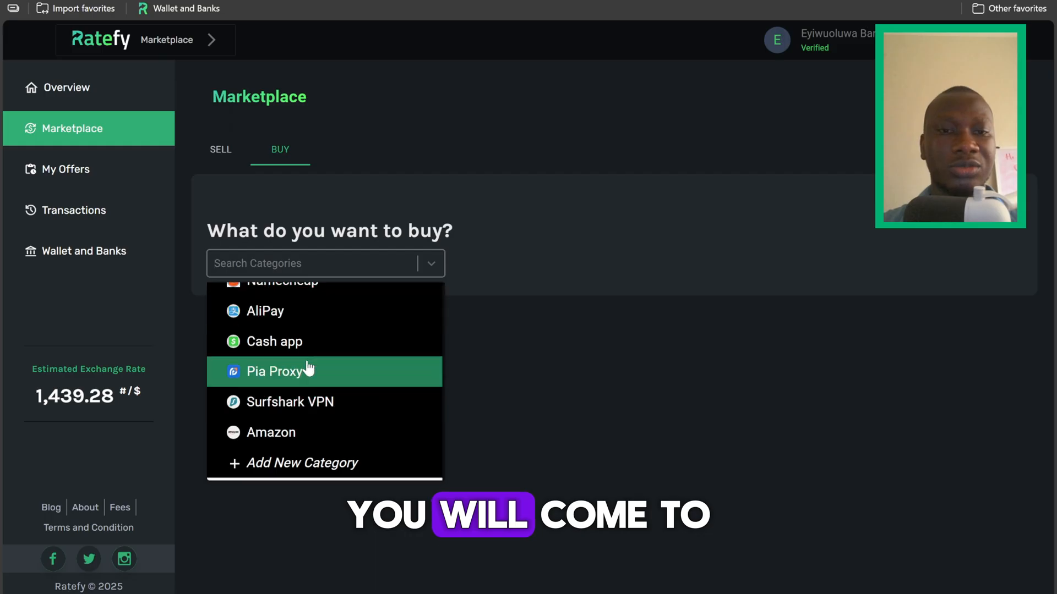
click(274, 371)
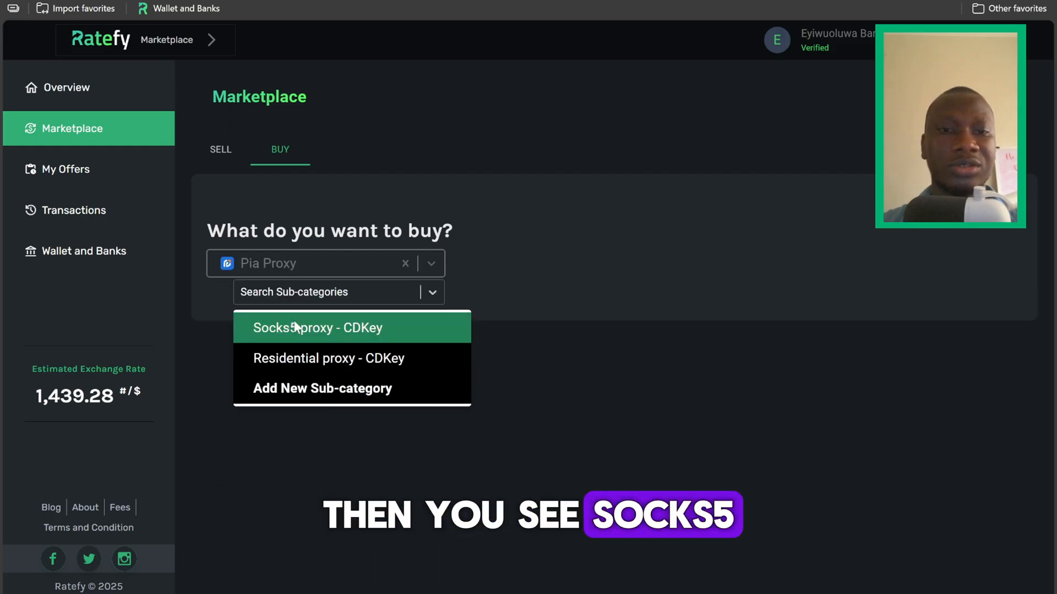
click(316, 328)
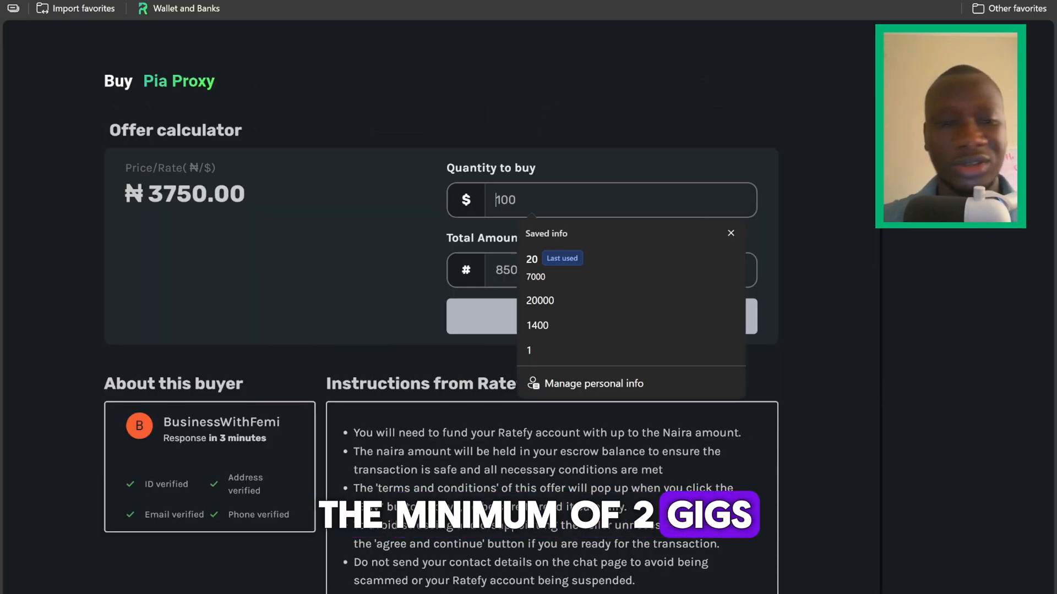
text(2)
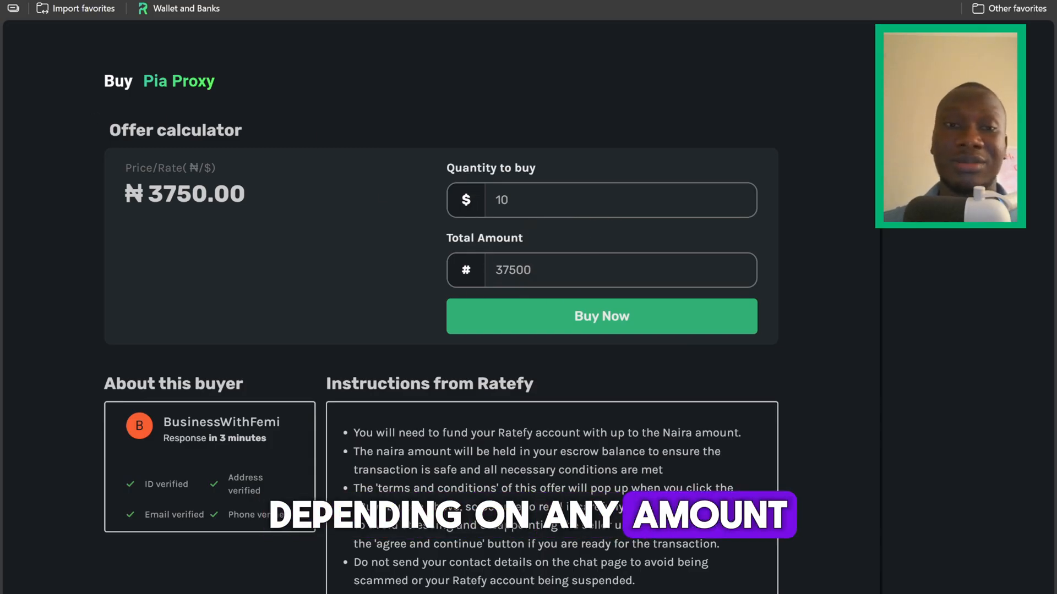
text(100)
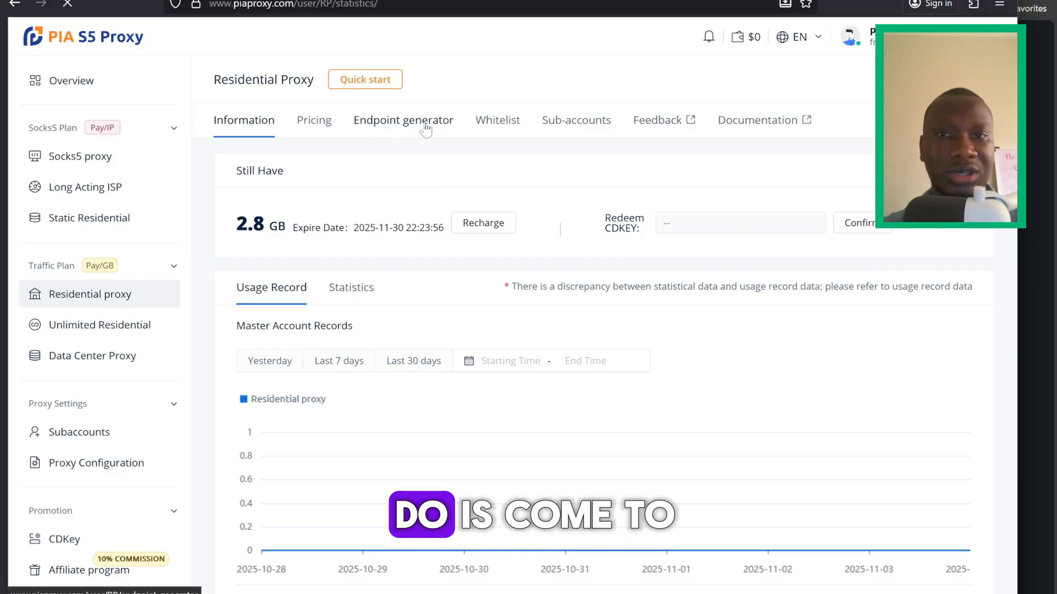
Switch the Residential Proxy dashboard to the Endpoint generator.
click(403, 120)
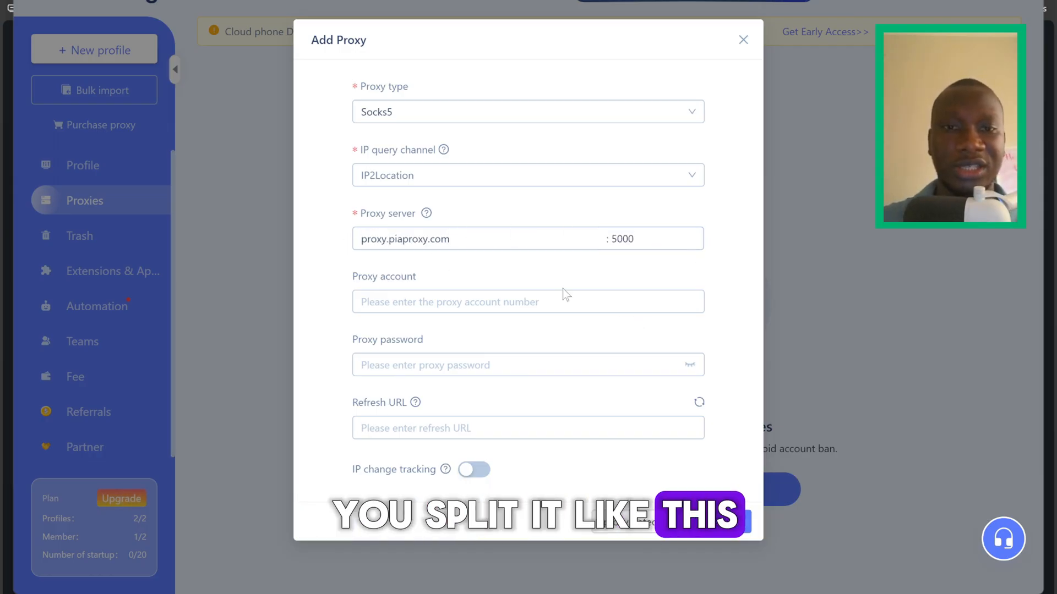
Fill the Pia proxy account credentials and save the Socks5 proxy proxy.piaproxy.com:5000.
click(743, 40)
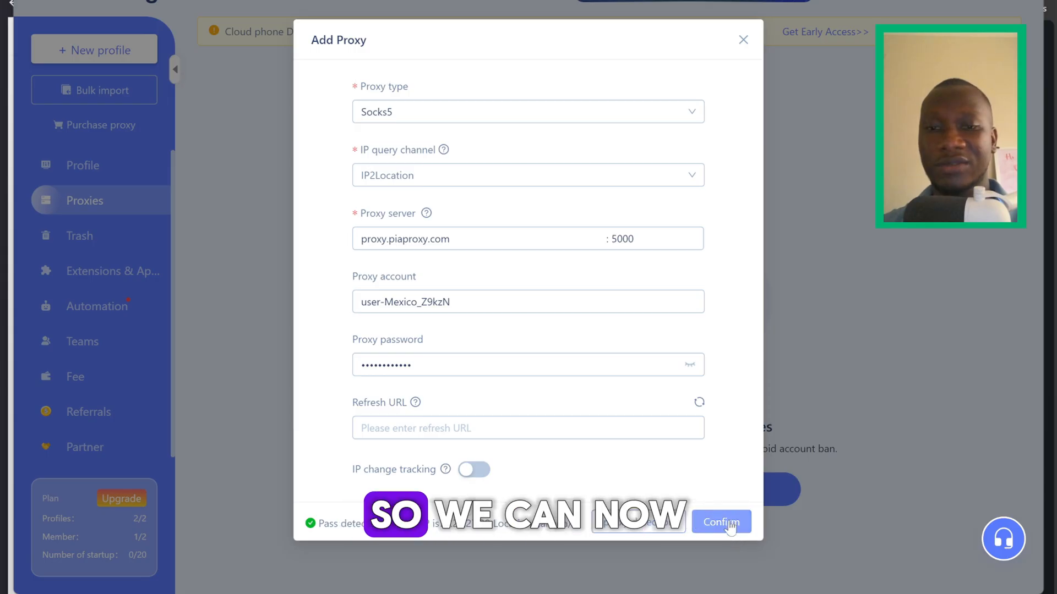
click(720, 522)
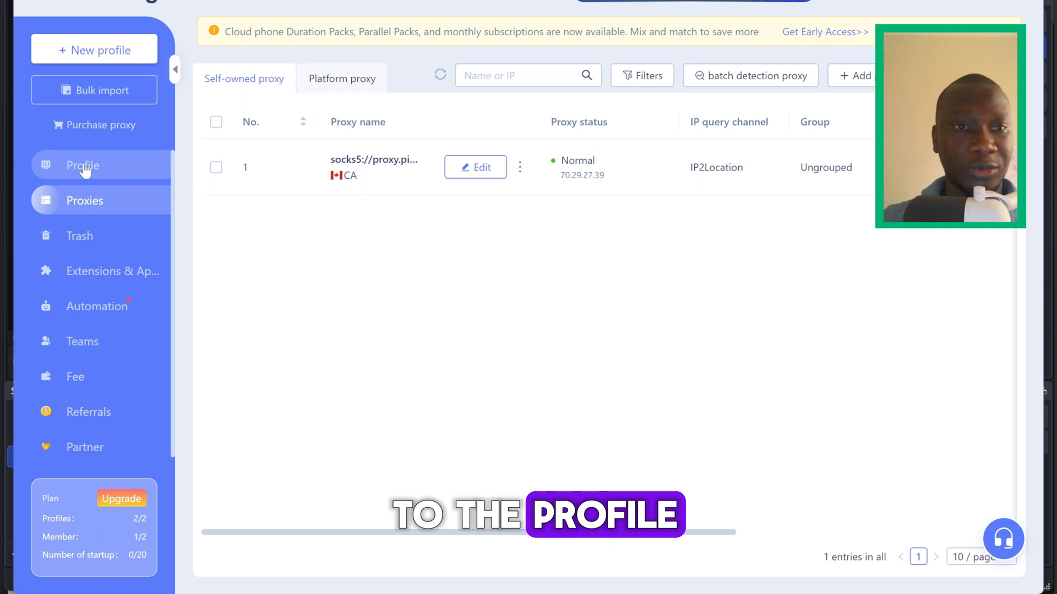
Start profile P-2, bind it to the Canadian SOCKS5 Pia proxy and restart it.
click(81, 165)
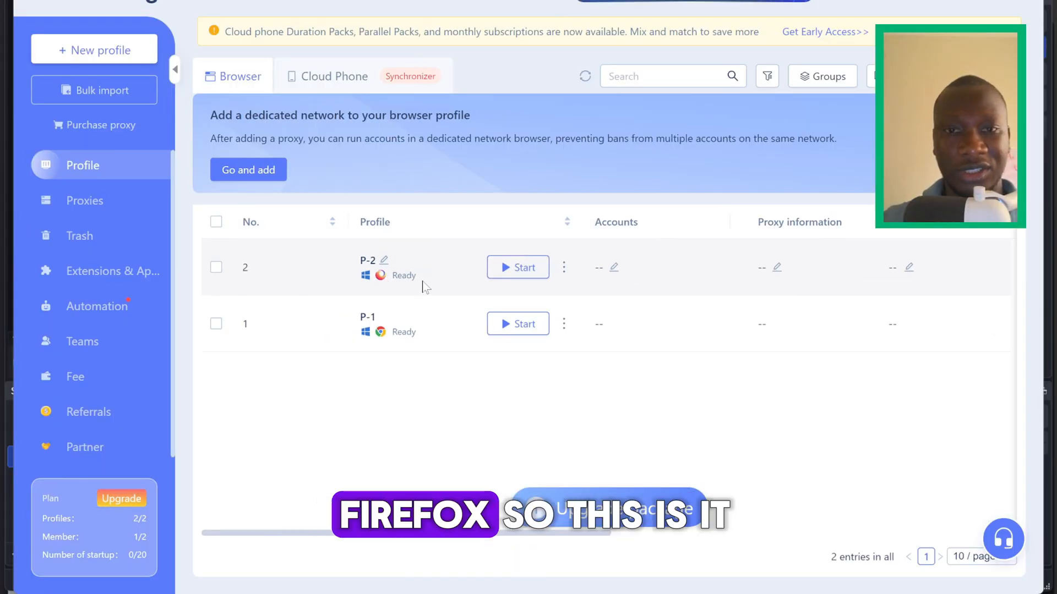
click(517, 266)
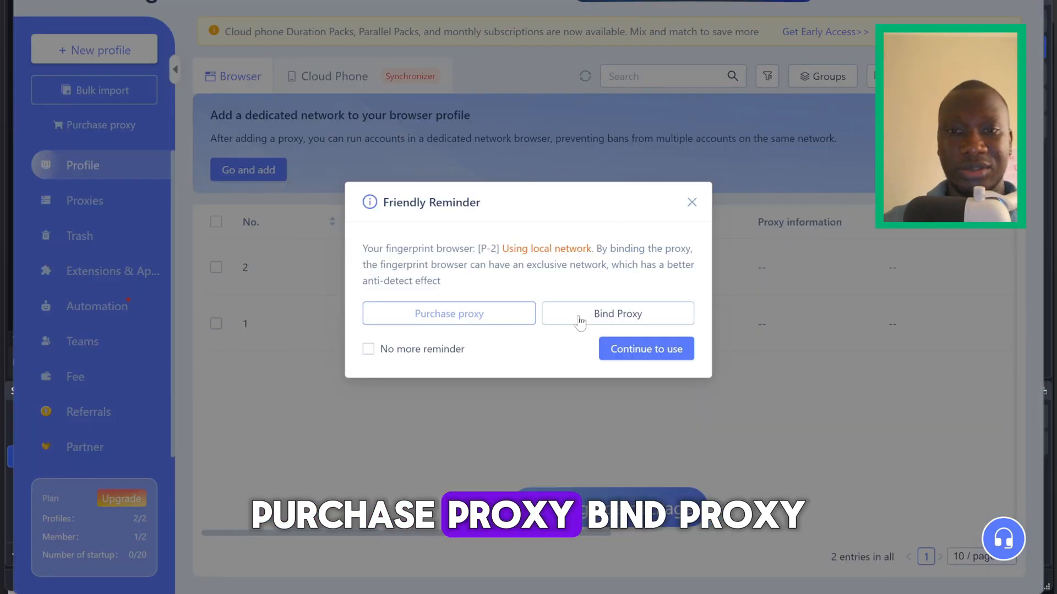
click(616, 314)
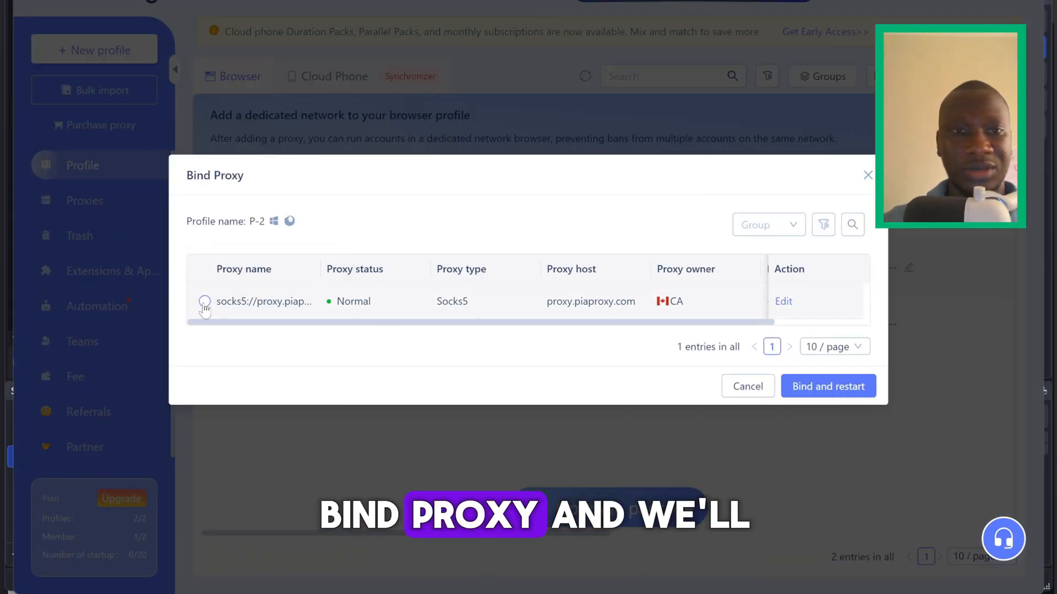
click(205, 302)
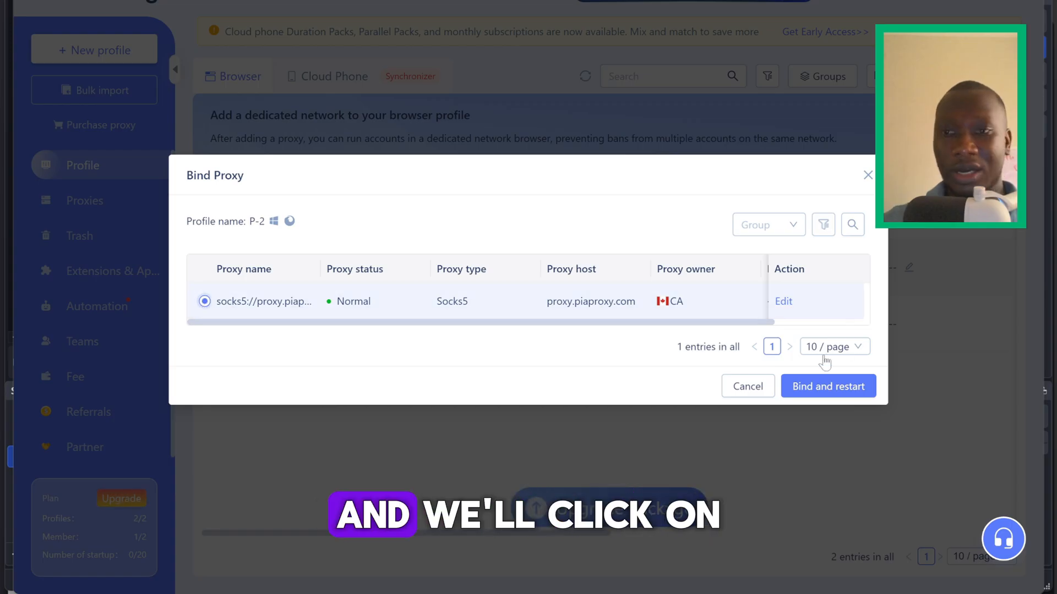
click(828, 386)
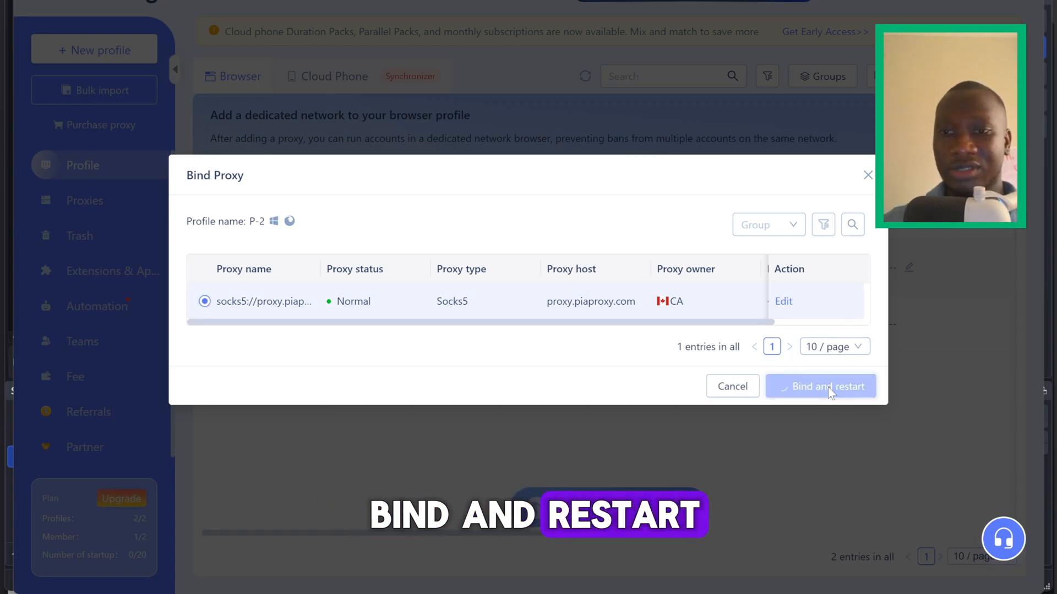
click(820, 387)
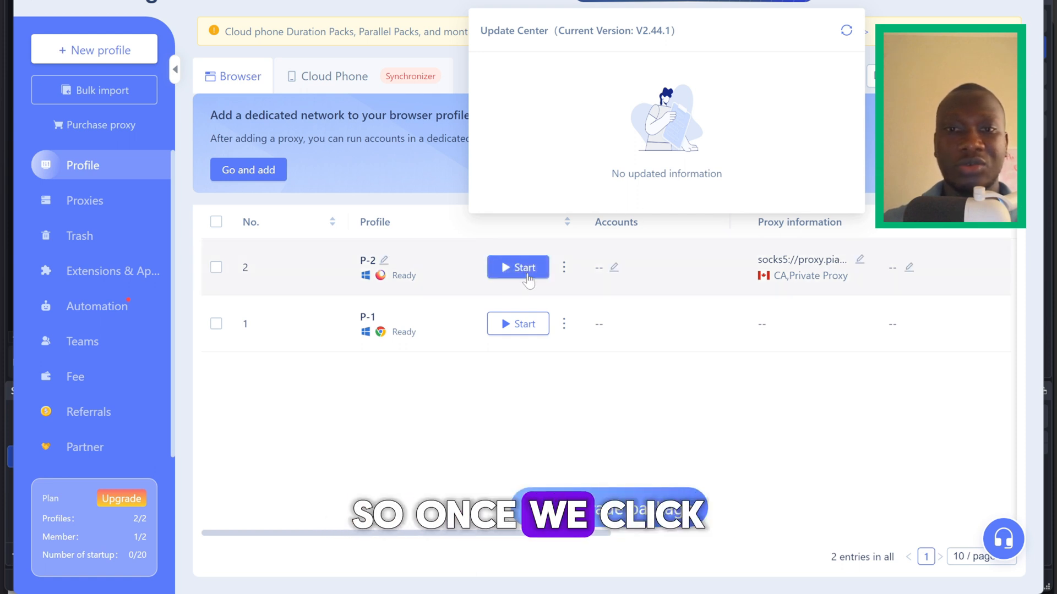
Launch P-2 with its proxy and read the whoer.net IP, location and DNS report.
click(517, 267)
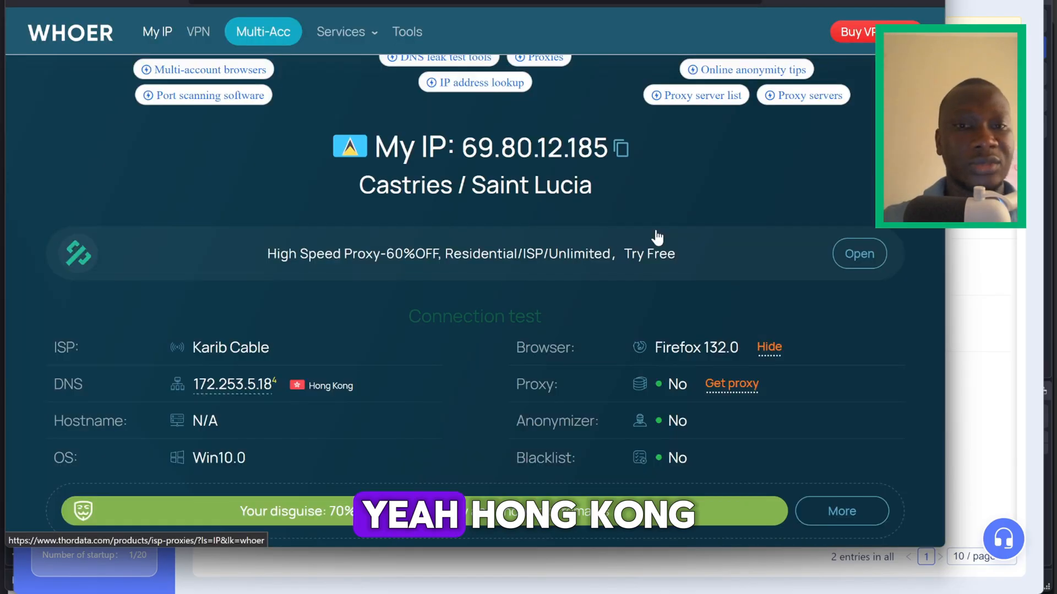
scroll(down, 3)
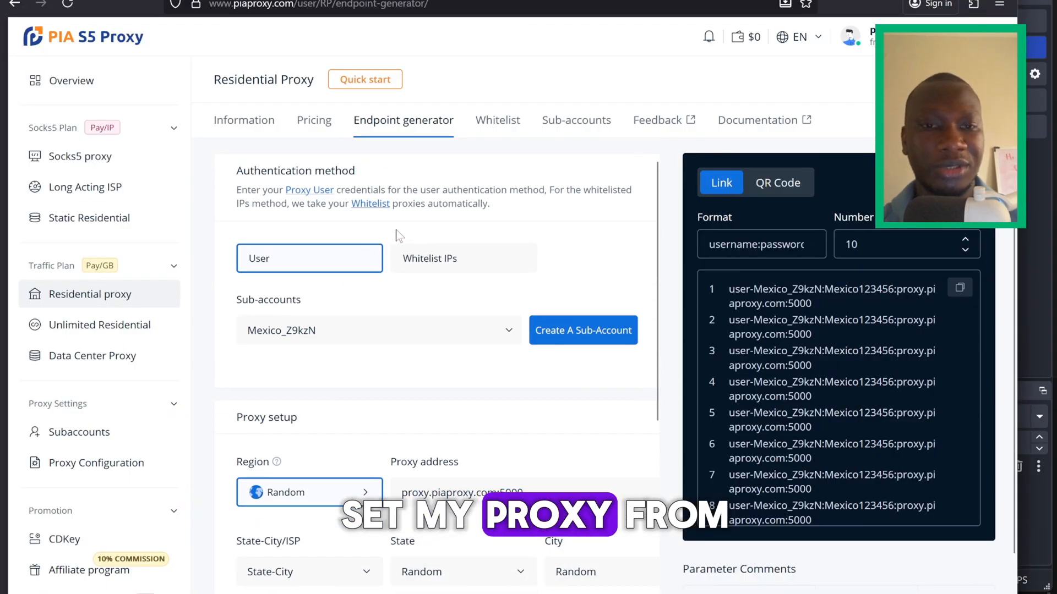
Open the Region country chooser on the Endpoint generator and search for gb.
scroll(down, 3)
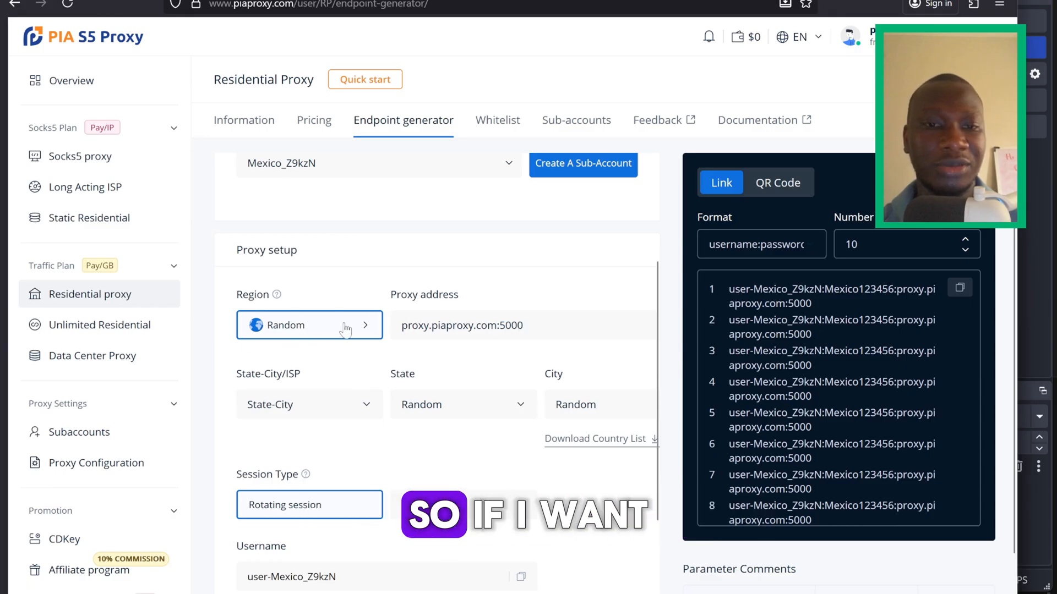
click(309, 325)
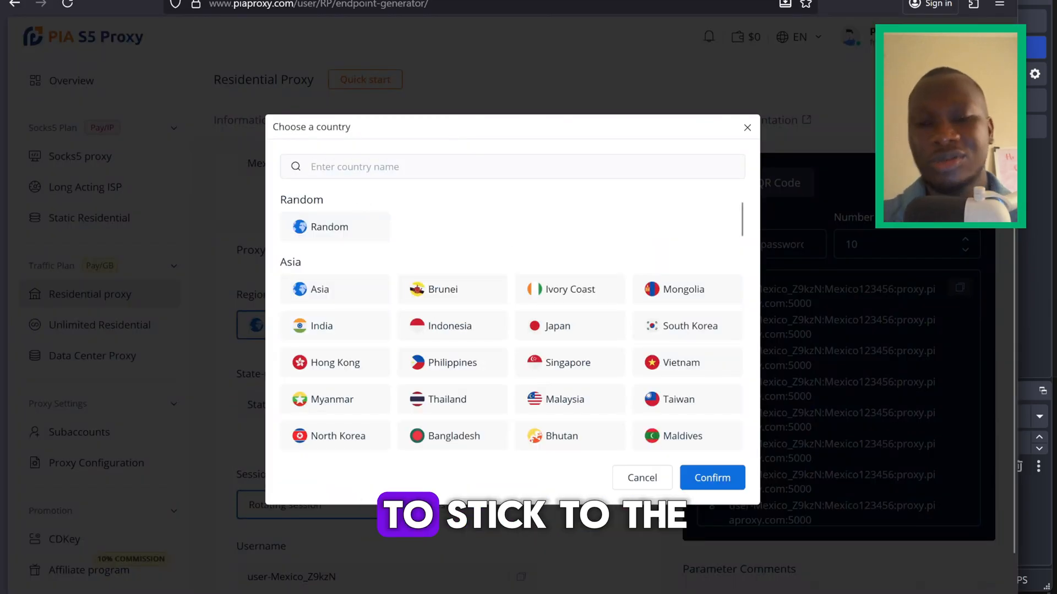
text(gb)
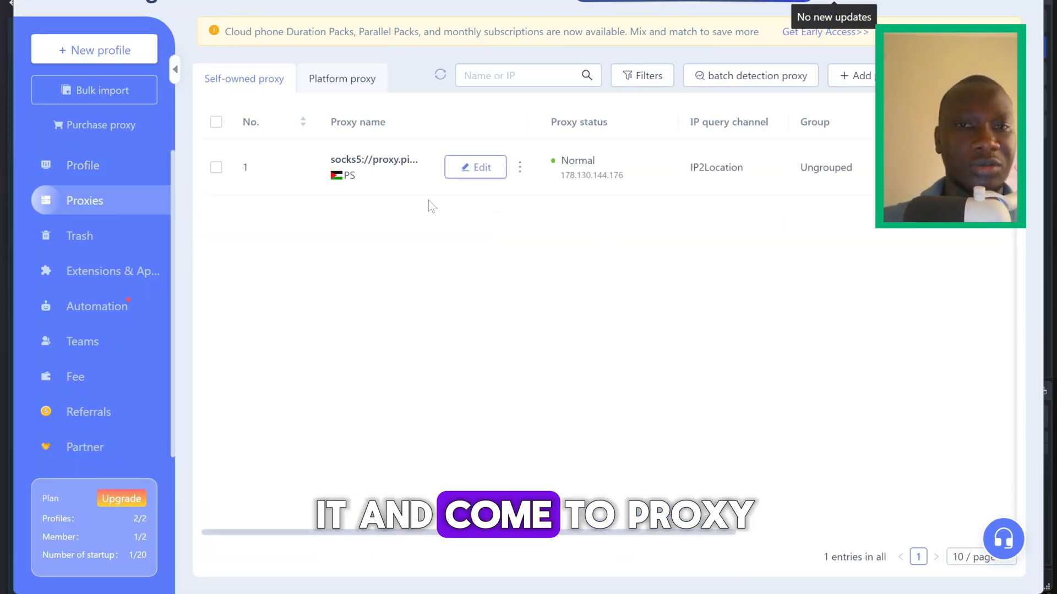
Edit the proxy to name GB, server eu.proxy.piaproxy.com, run detection and confirm.
click(474, 168)
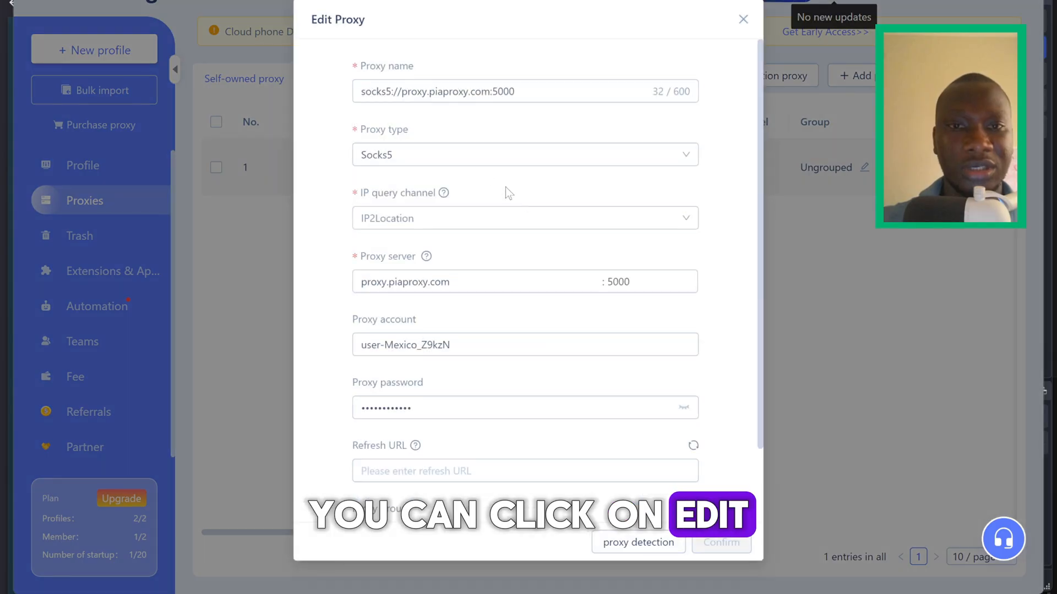
text(GB)
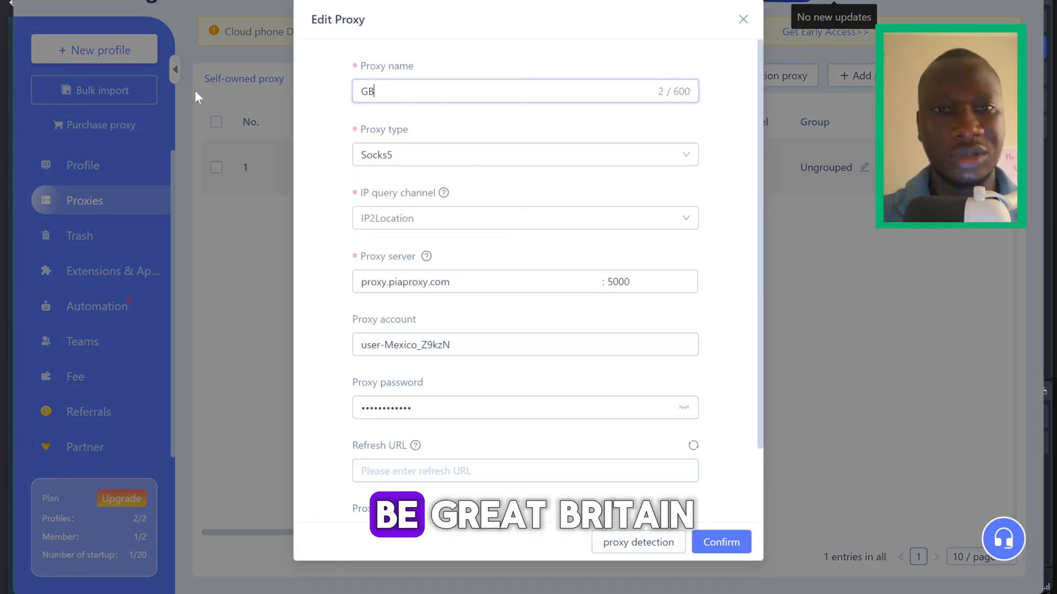
double_click(404, 282)
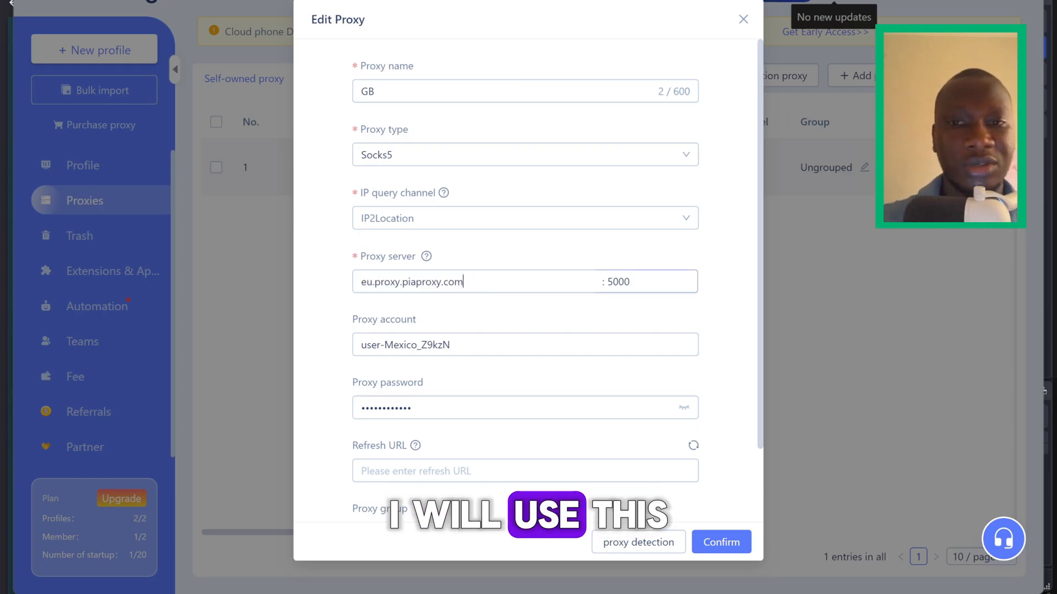
click(638, 541)
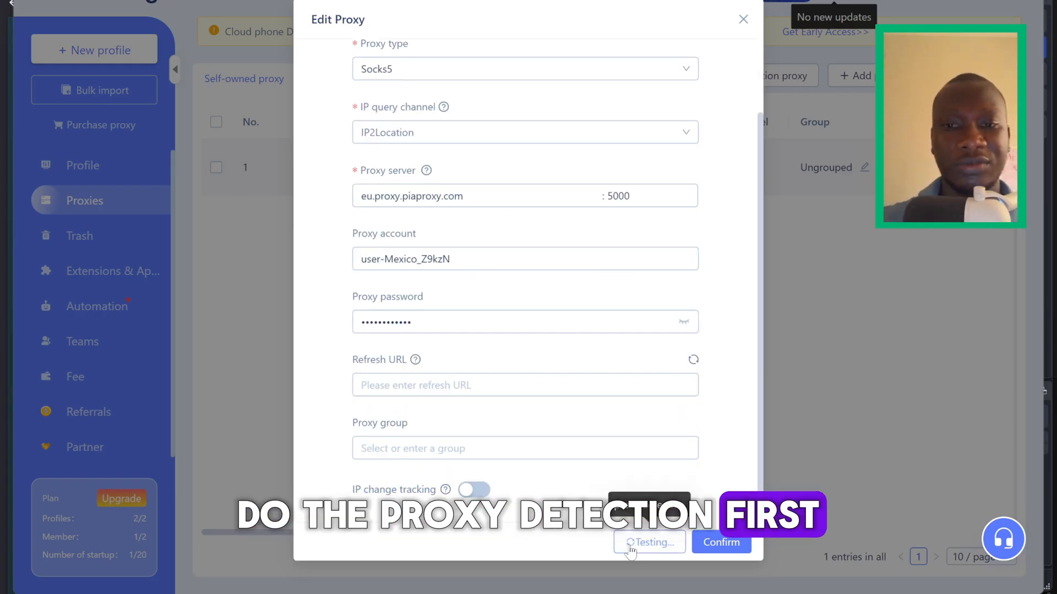
click(648, 543)
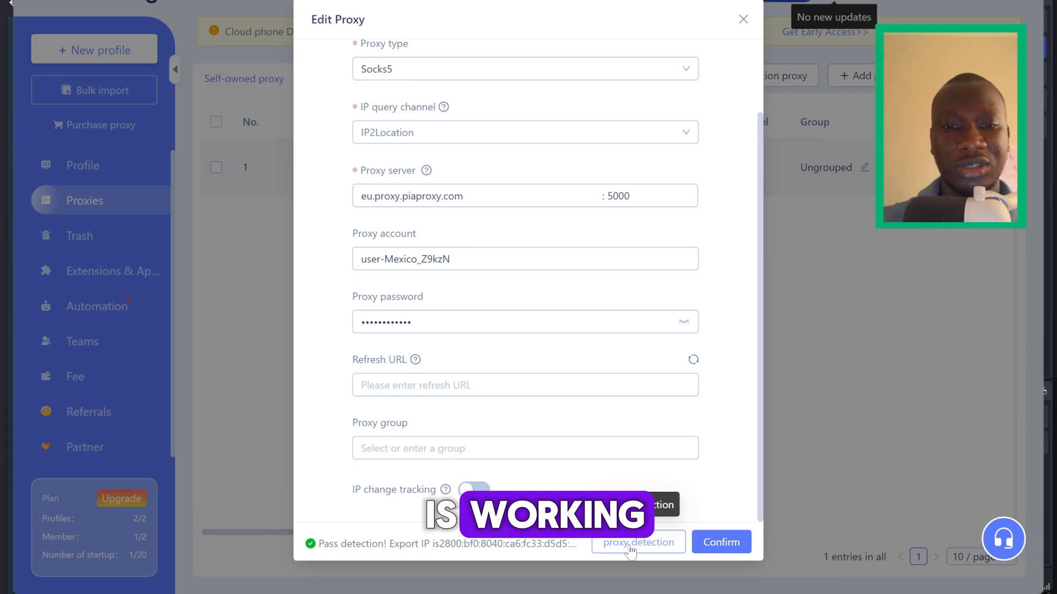
click(720, 542)
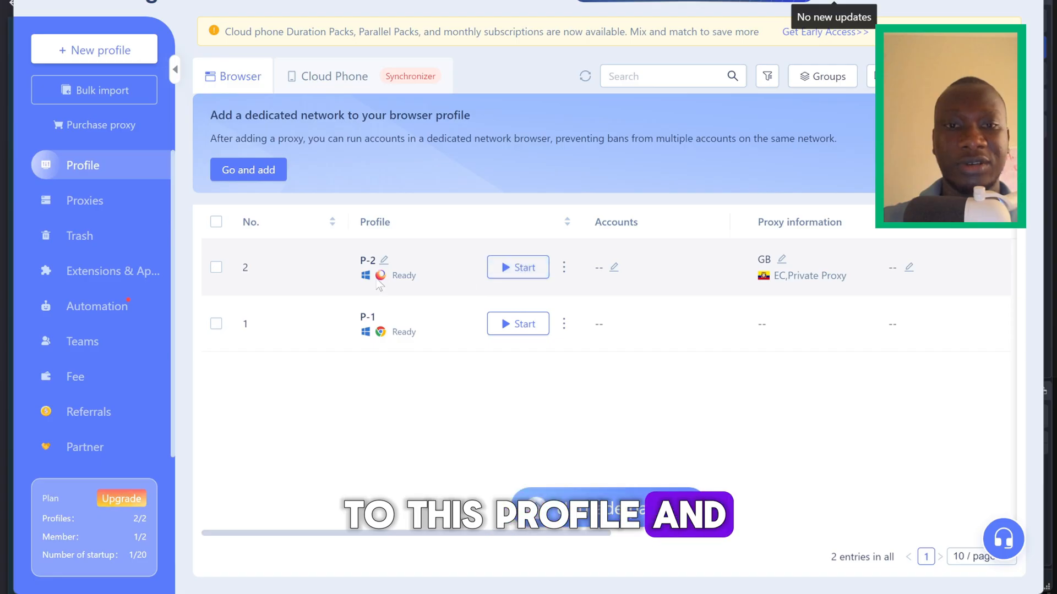
Restart profile P-2 with the GB proxy.
click(517, 267)
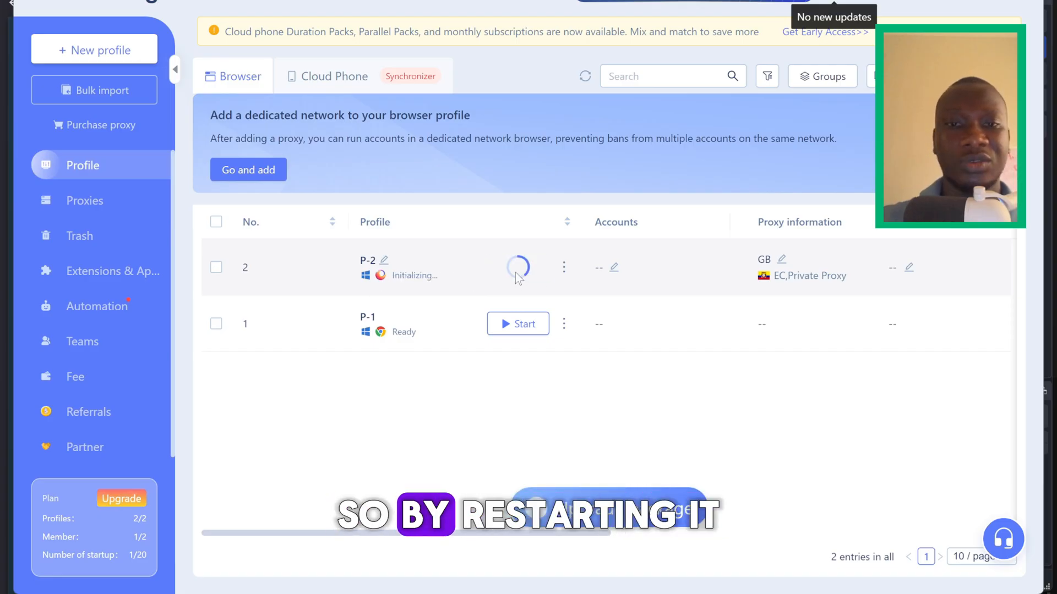